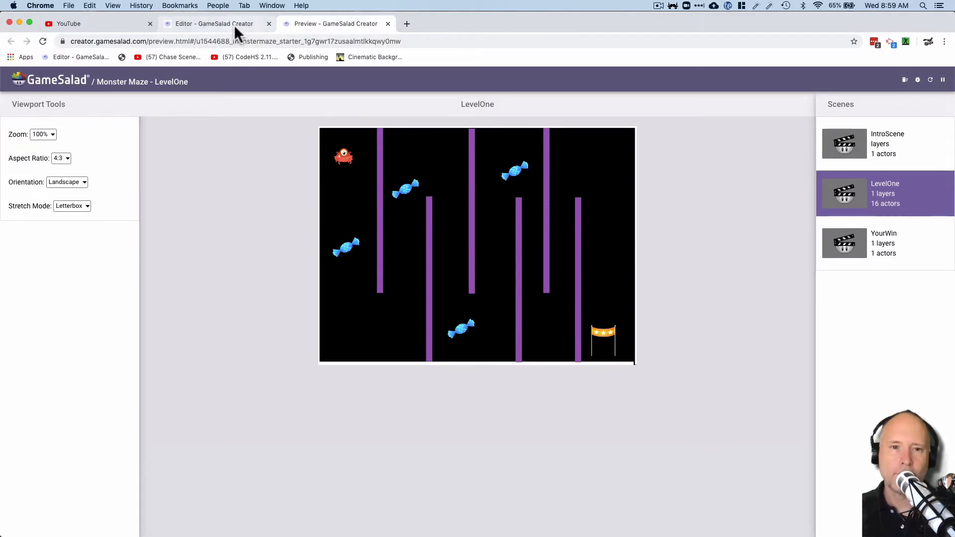
# Step: Leave the preview and return to the editor showing BlueCandy's PrizeCount rule
pyautogui.click(213, 24)
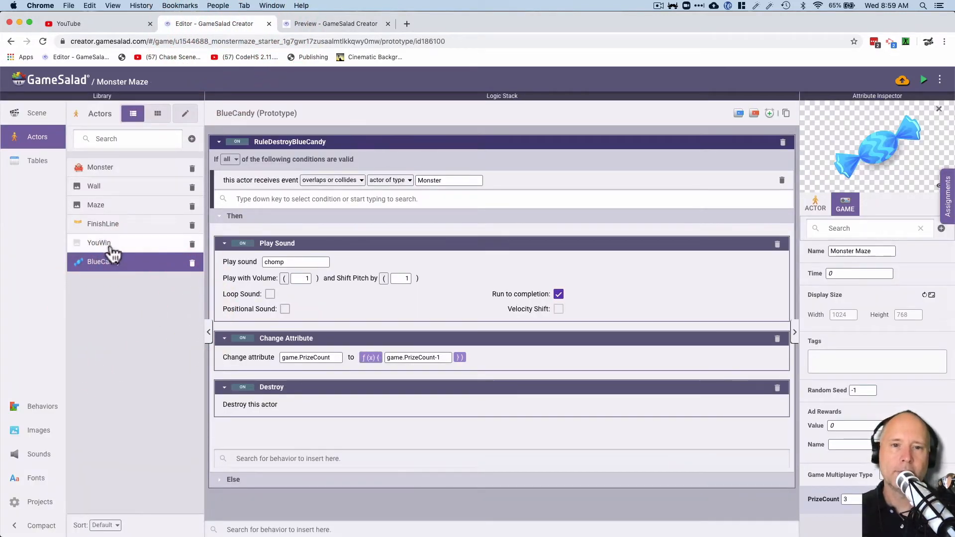
pyautogui.moveTo(149, 325)
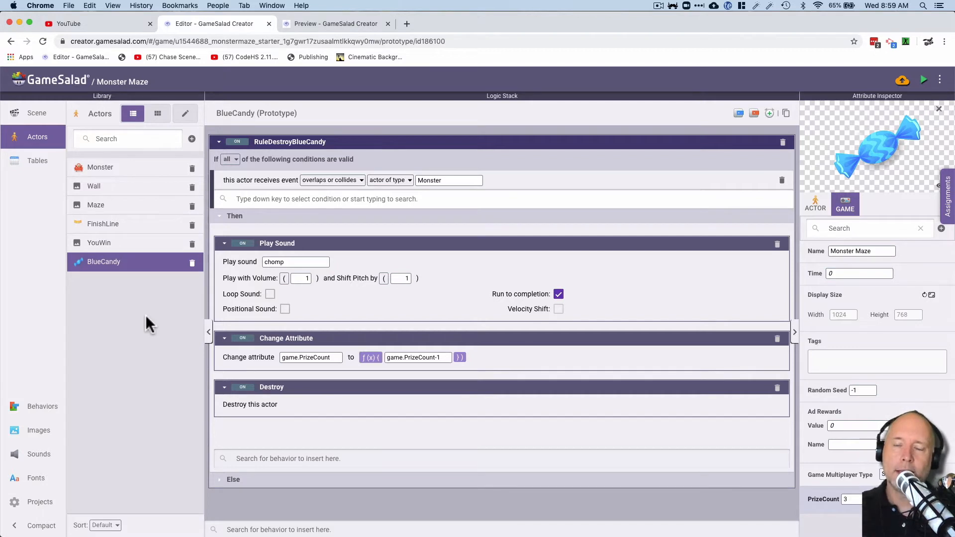
pyautogui.moveTo(191, 152)
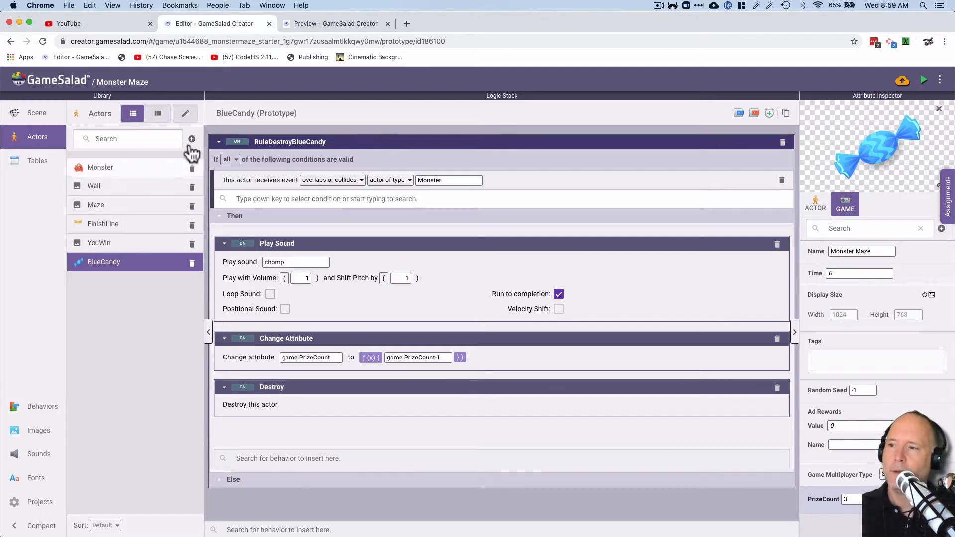
# Step: Create a new actor and name it DisplayScore
pyautogui.click(192, 140)
pyautogui.write('Display')
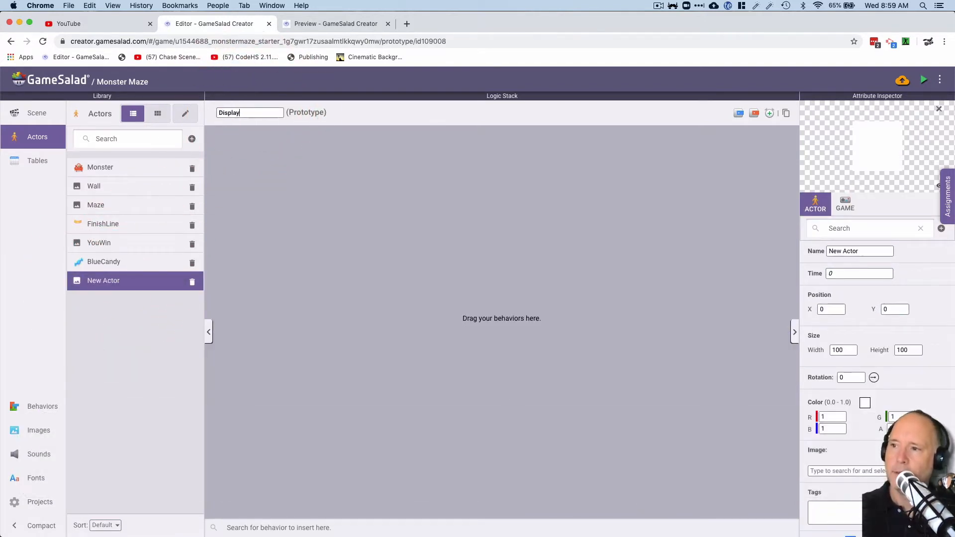
pyautogui.write('Score')
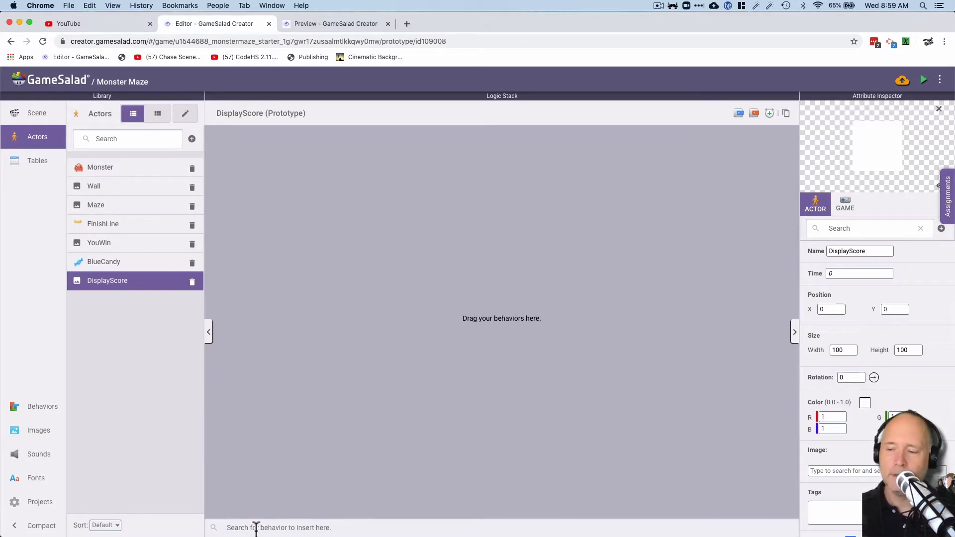
# Step: Search 'dis' and add a Display Text behavior to DisplayScore
pyautogui.write('dis')
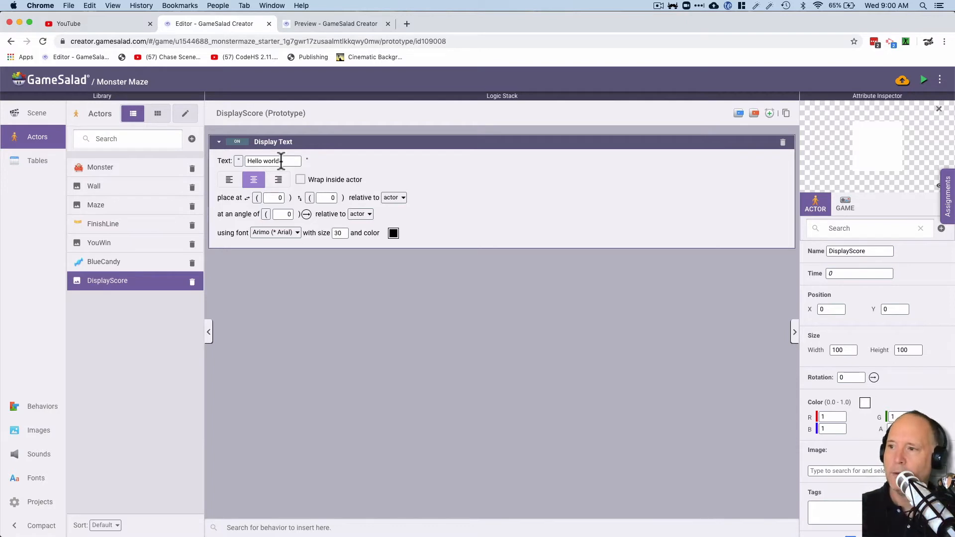
pyautogui.moveTo(238, 161)
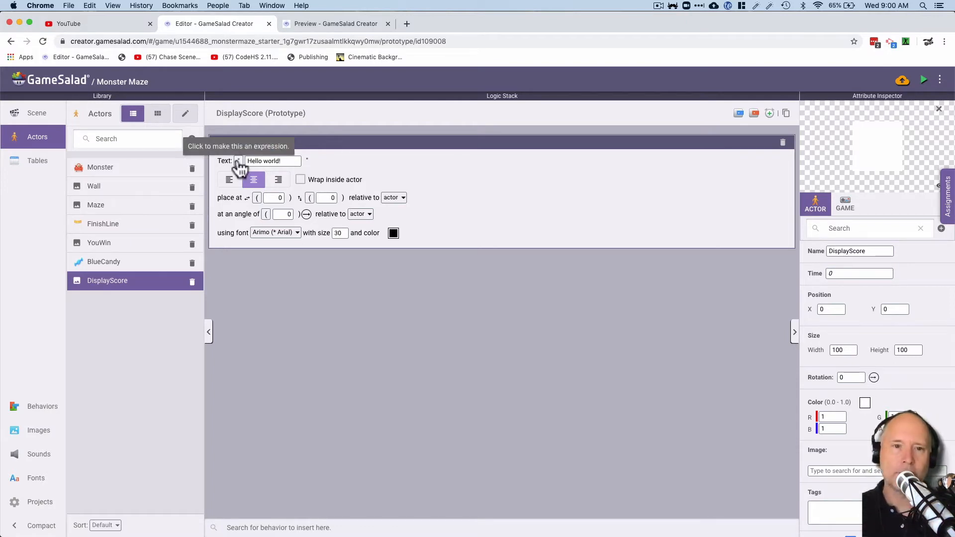
# Step: Replace the Hello world! text with the expression game.PrizeCount and update it
pyautogui.click(238, 161)
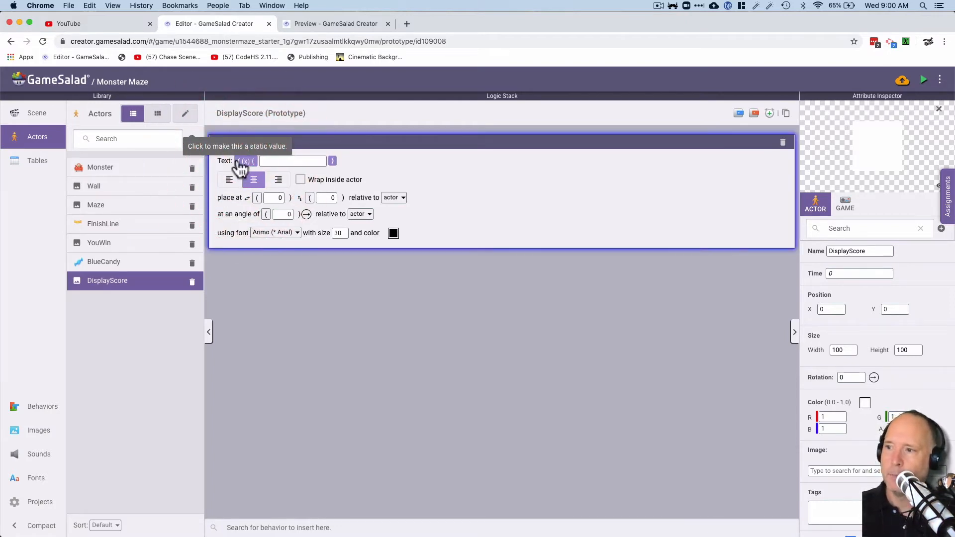
pyautogui.click(292, 162)
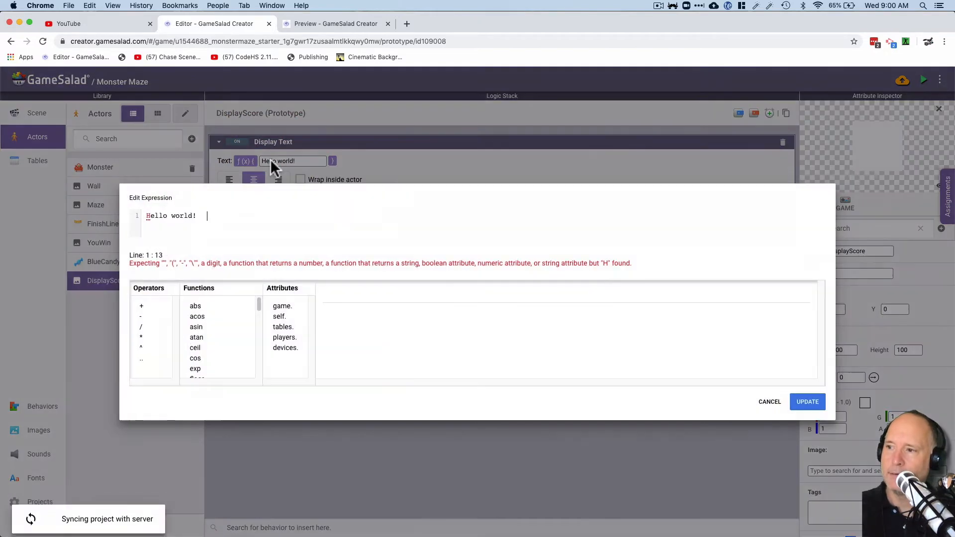
pyautogui.tripleClick(172, 216)
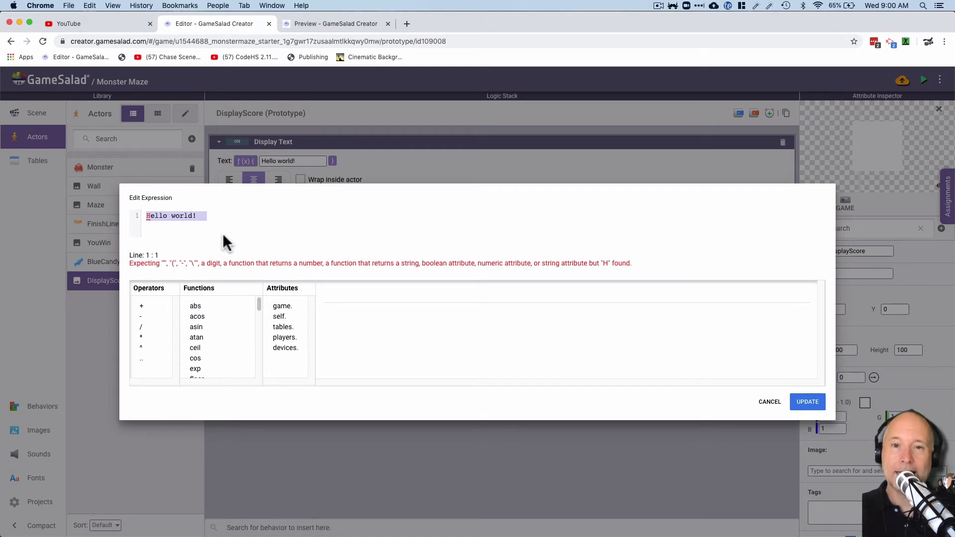
pyautogui.write('game.')
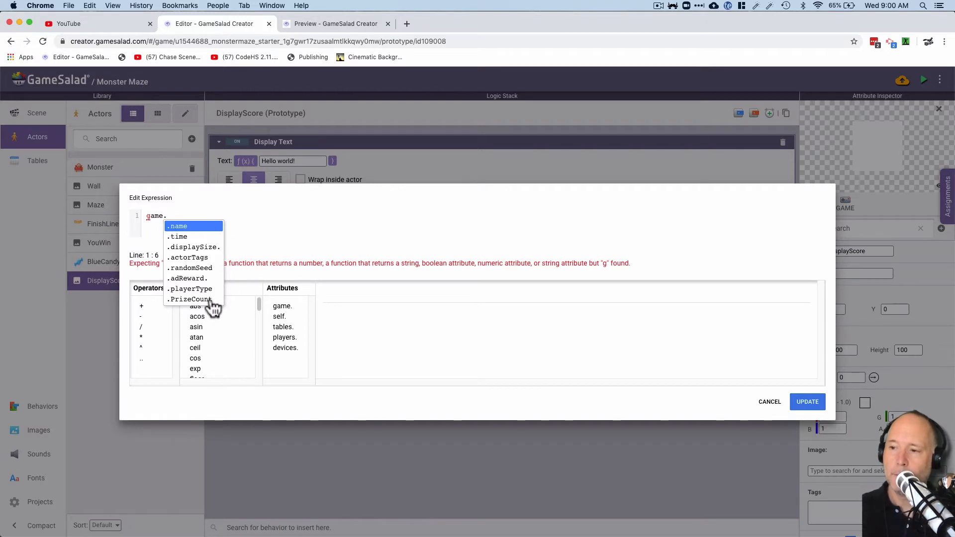
pyautogui.click(189, 300)
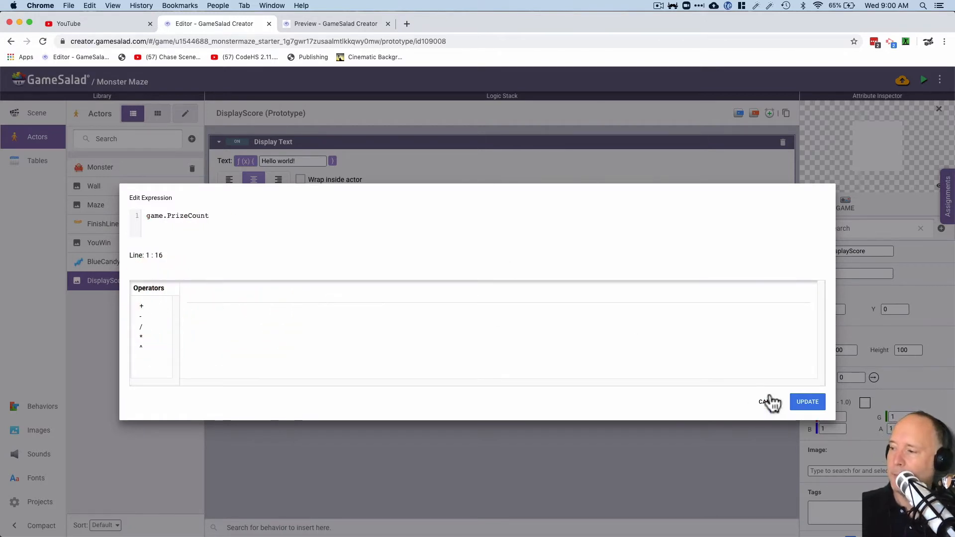
pyautogui.click(808, 401)
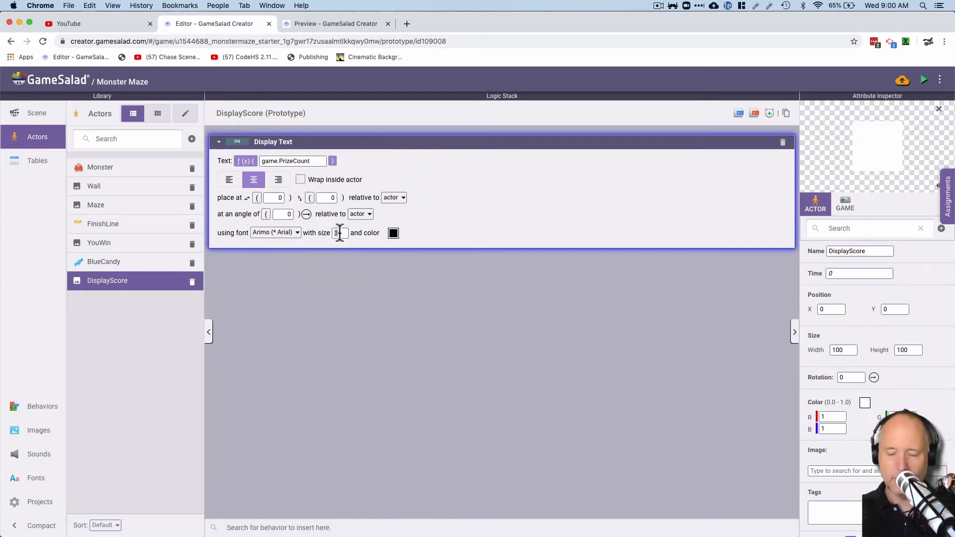
# Step: Keep text size 30, set its colour to purple, and show the scenes list
pyautogui.write('30')
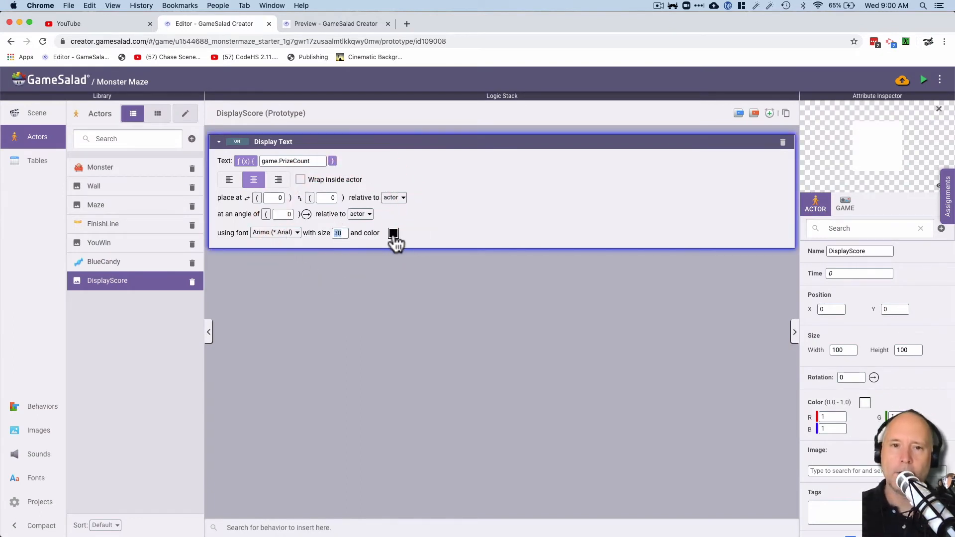
pyautogui.click(393, 233)
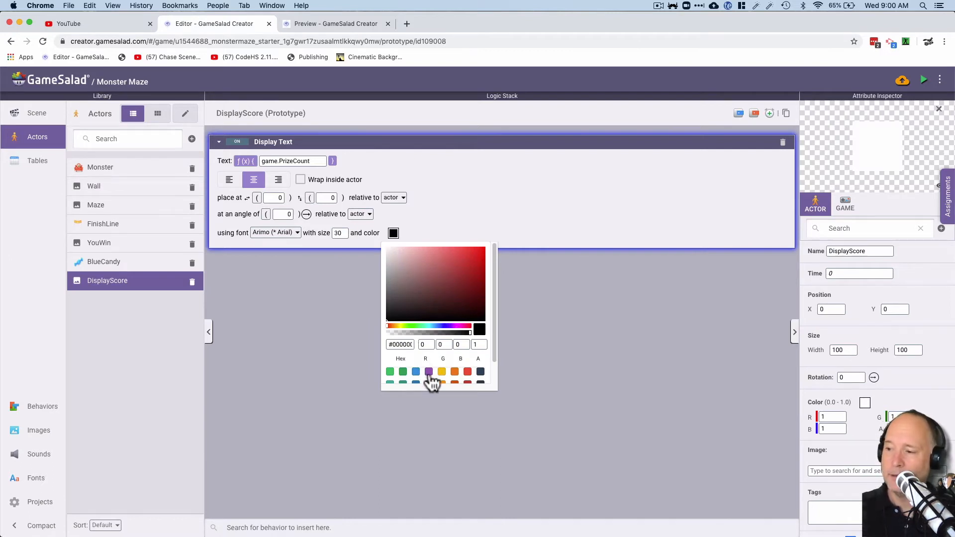
pyautogui.click(429, 373)
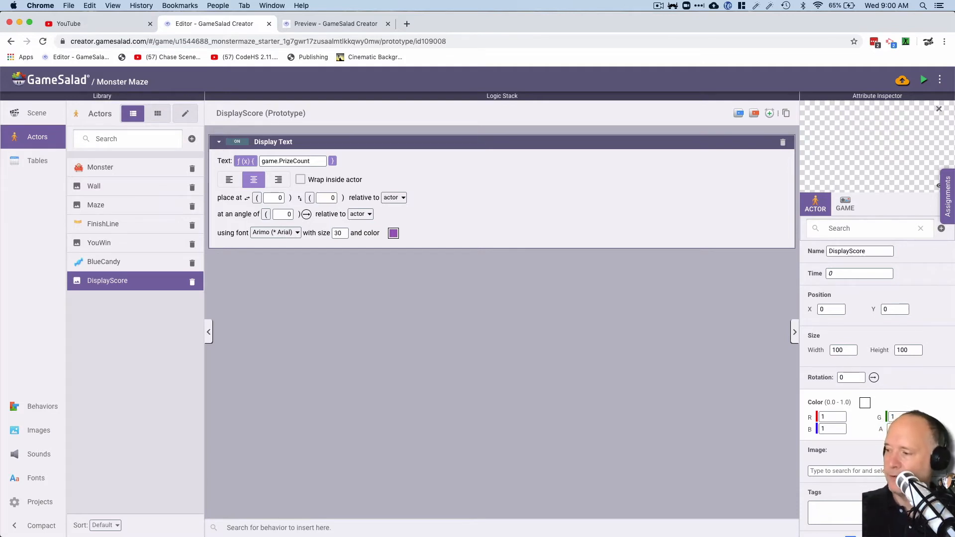
pyautogui.moveTo(624, 408)
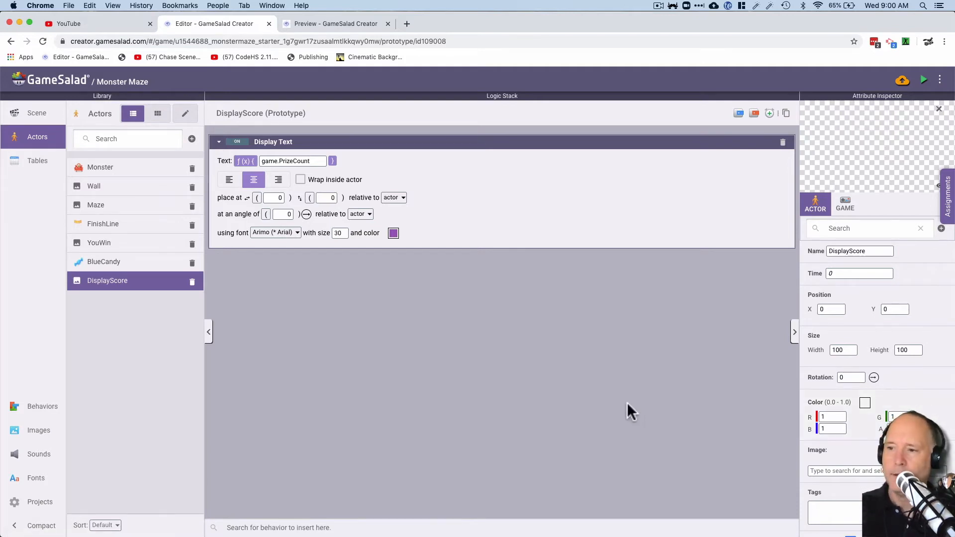
pyautogui.moveTo(169, 329)
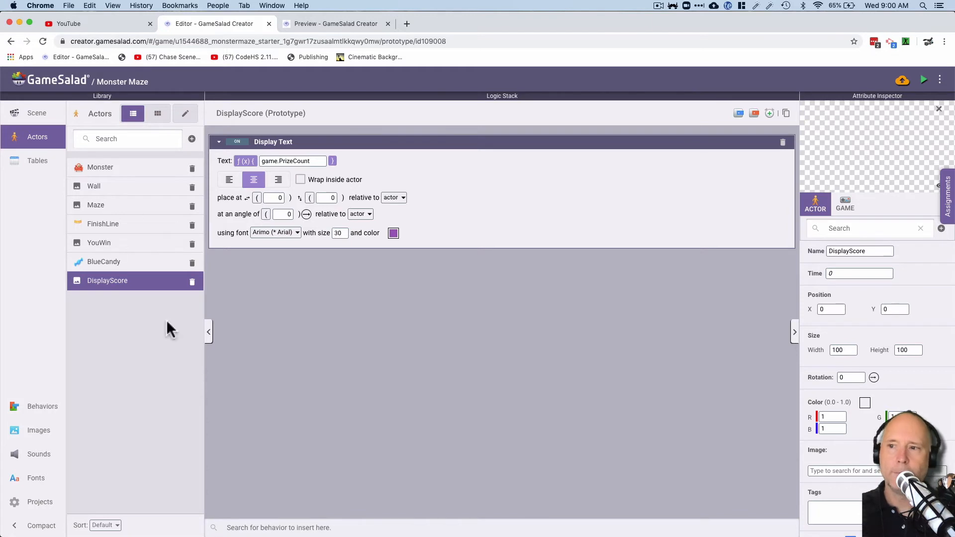
pyautogui.click(29, 113)
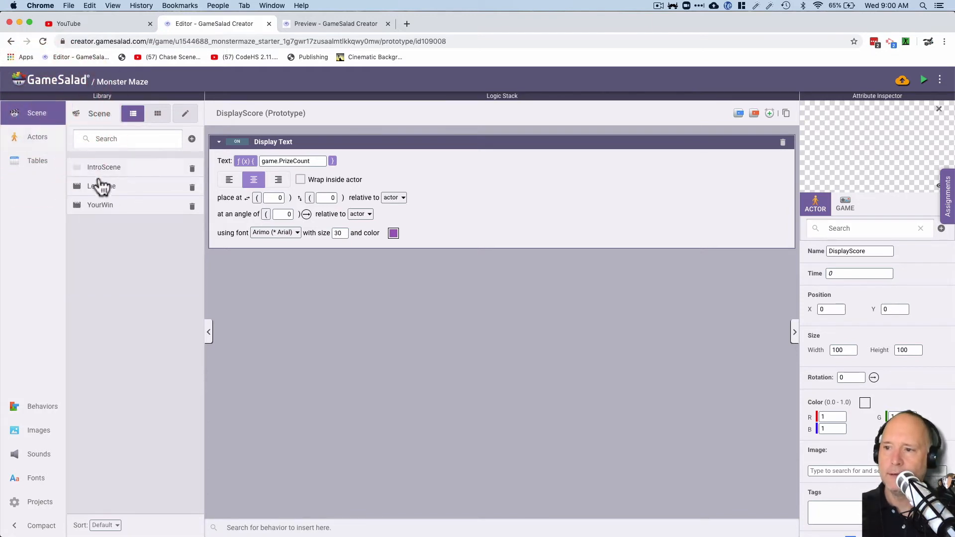
# Step: Open the LevelOne scene with the actors list beside it
pyautogui.click(101, 186)
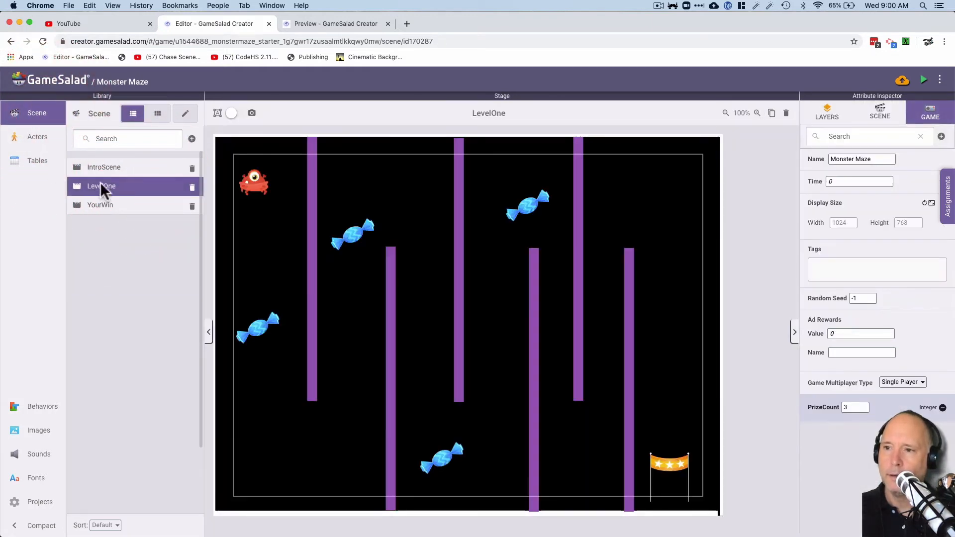
pyautogui.click(36, 136)
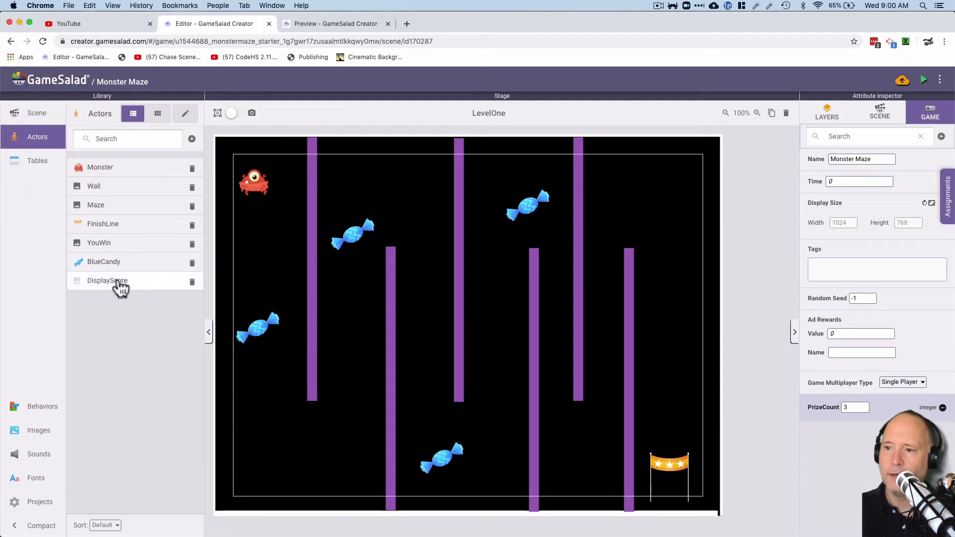
pyautogui.moveTo(511, 221)
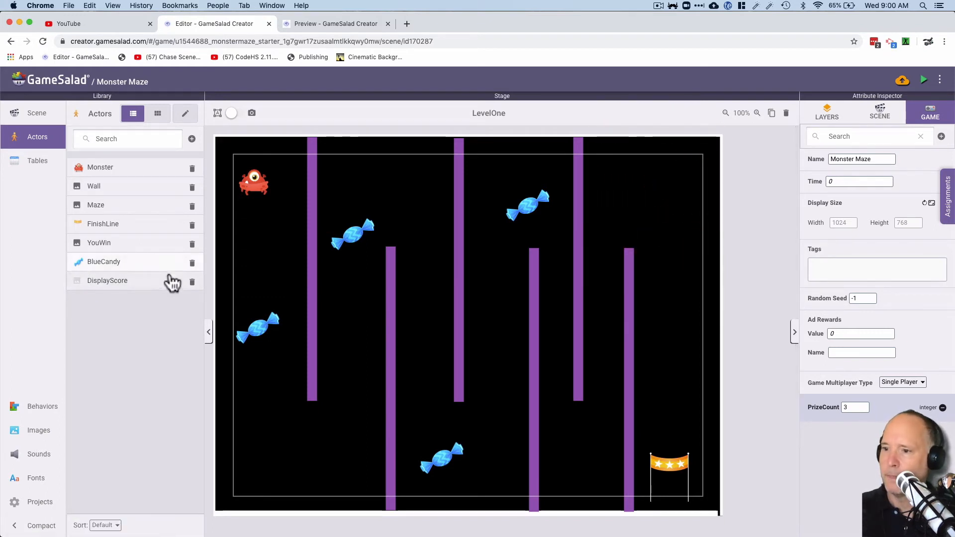
pyautogui.moveTo(546, 239)
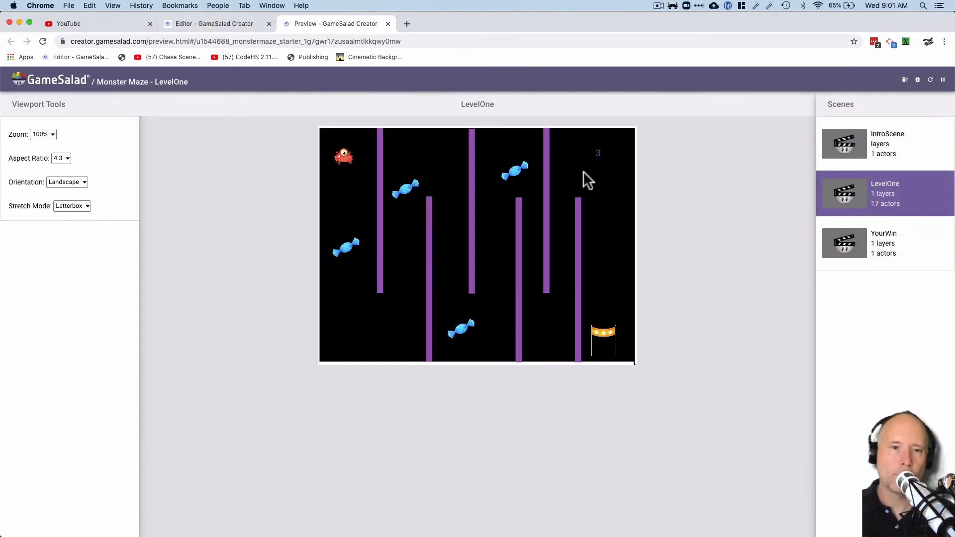
pyautogui.moveTo(491, 202)
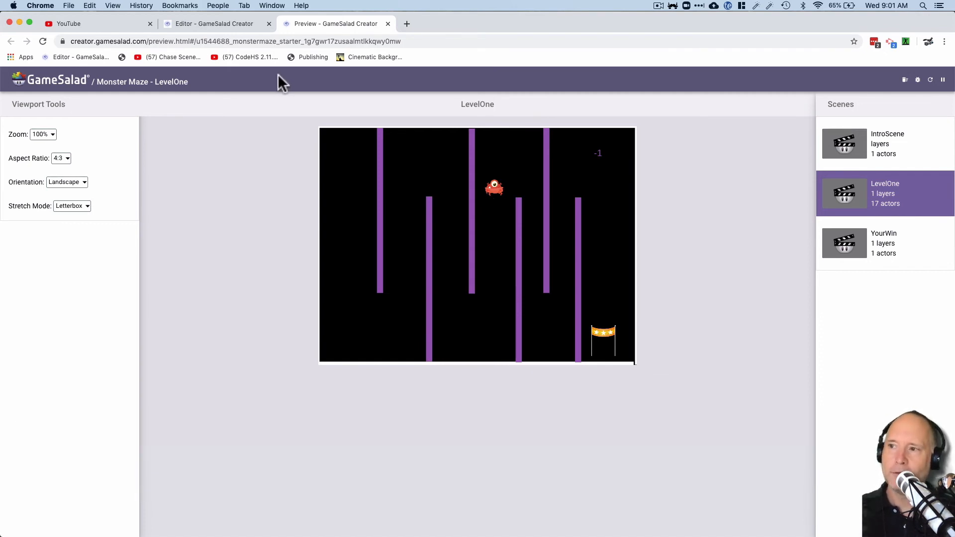
# Step: After previewing the score drop to -1, return to the editor
pyautogui.click(219, 24)
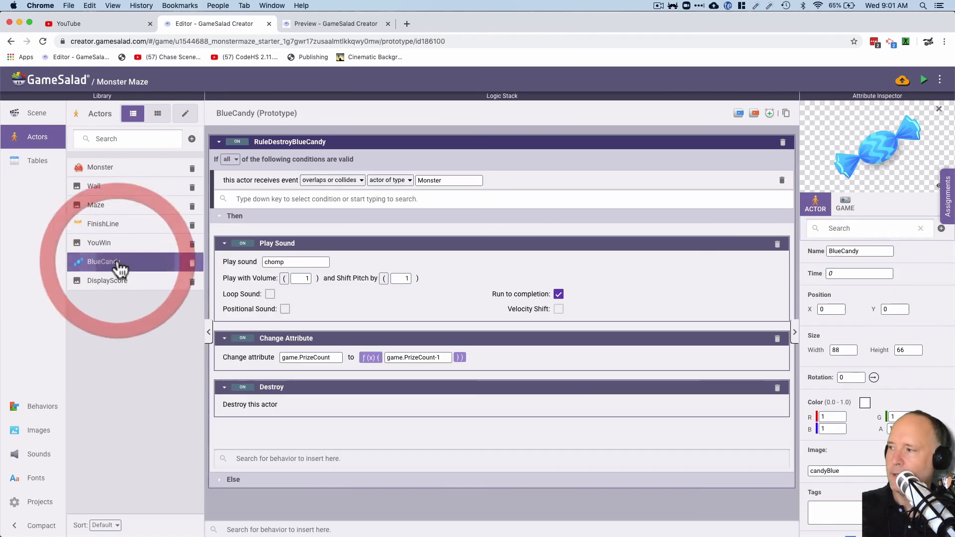
# Step: Open the BlueCandy actor to view its PrizeCount-decrementing rule
pyautogui.click(845, 204)
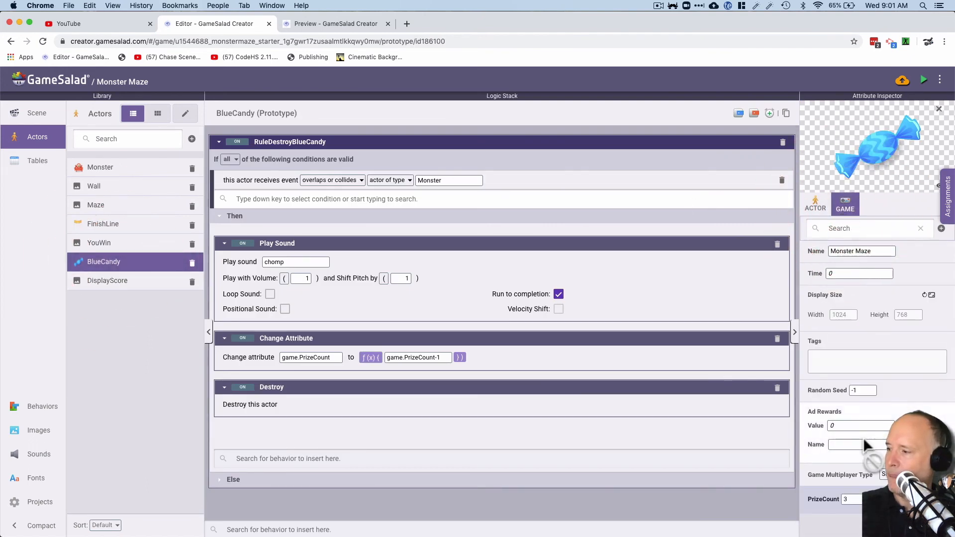